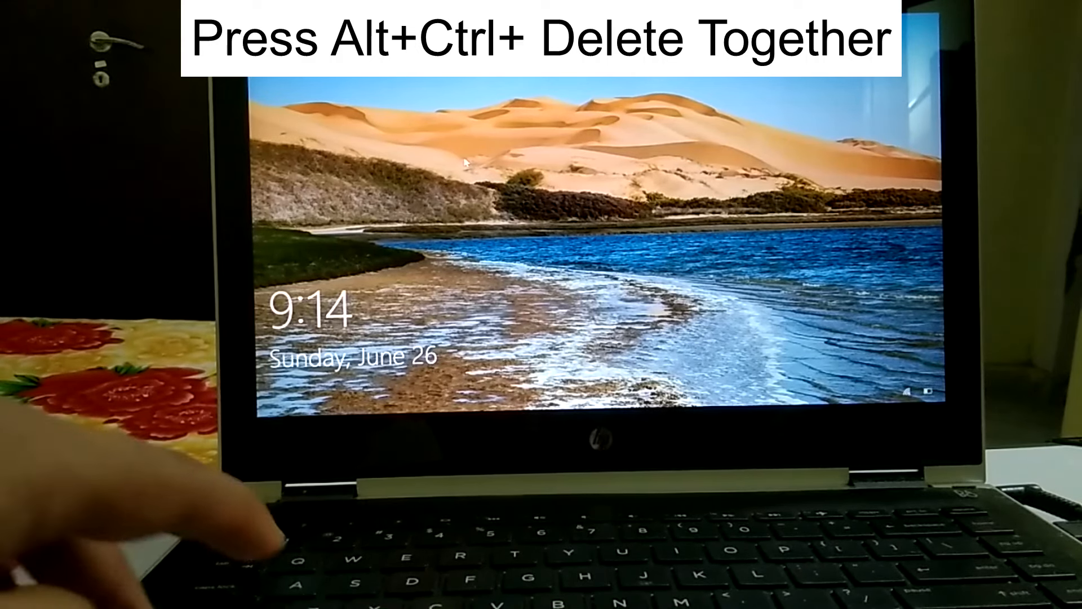
Press Ctrl+Alt+Delete to dismiss the lock screen and show sign-in
{"action": "key", "text": "ctrl+alt+delete"}
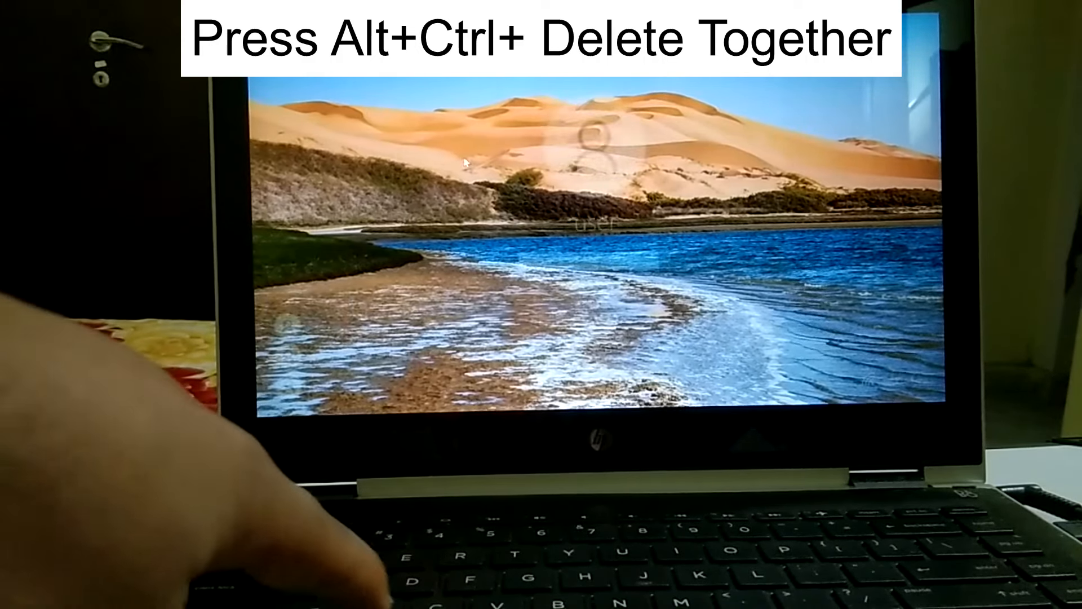
{"action": "key", "text": "ctrl+alt+delete"}
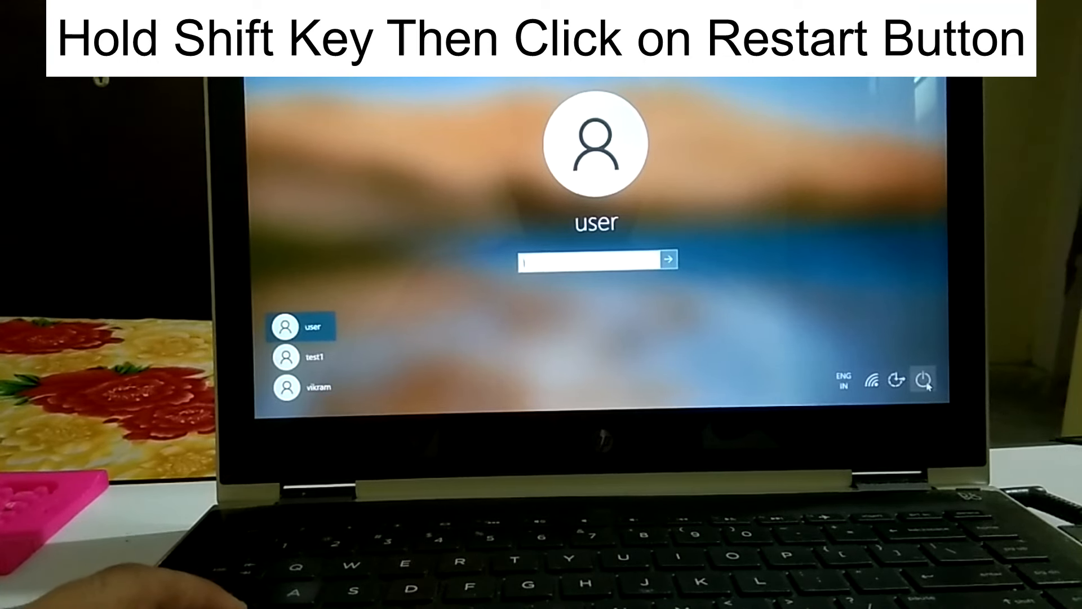
Shift-restart from the sign-in screen's power menu into recovery options
{"action": "left_click", "coordinate": [924, 381]}
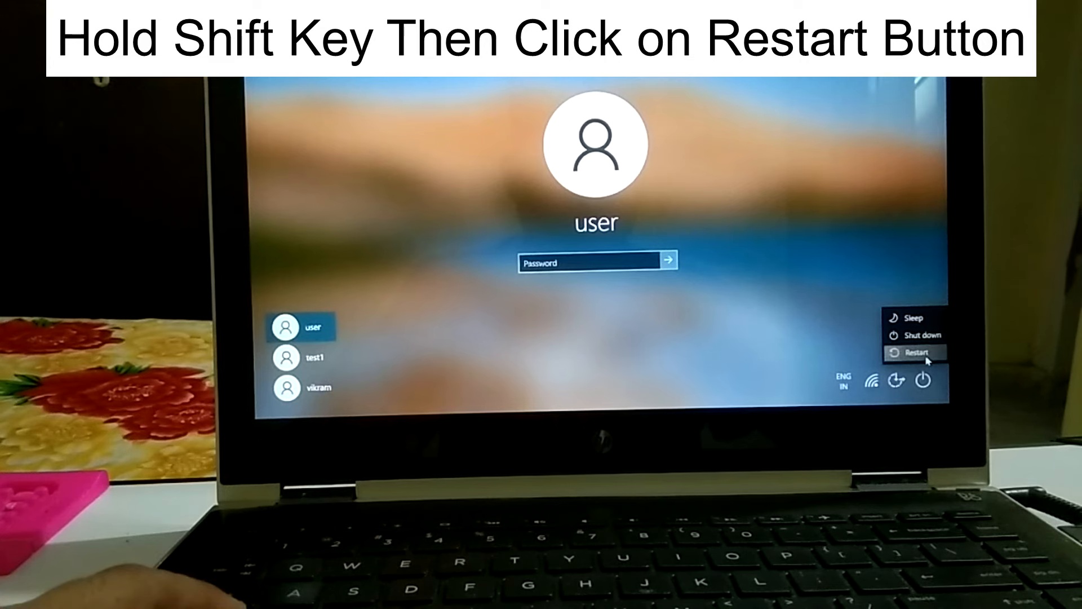
{"action": "left_click", "coordinate": [912, 353]}
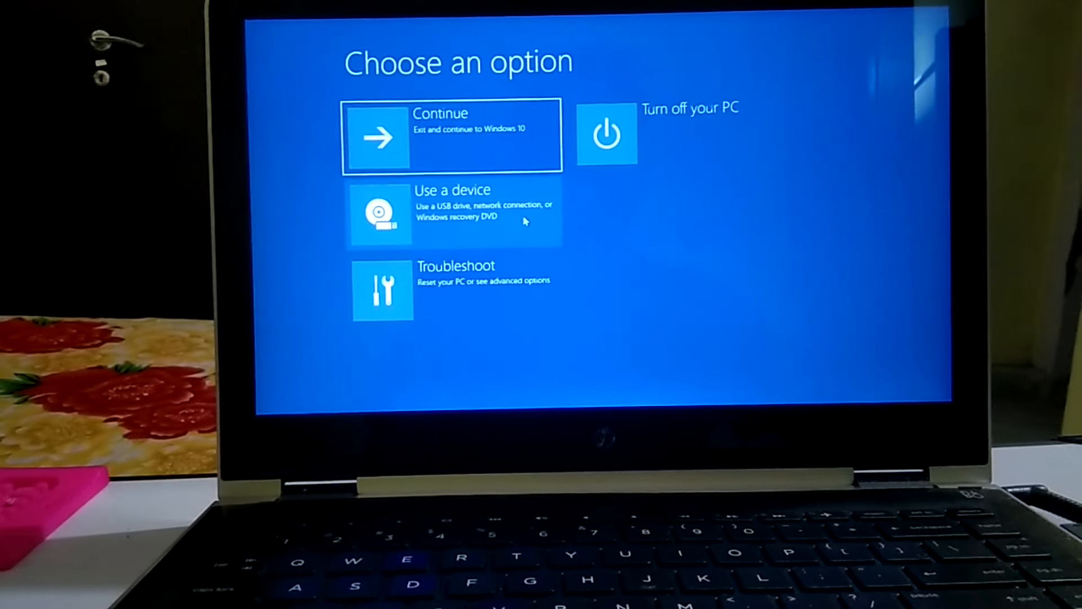
{"action": "mouse_move", "coordinate": [535, 268]}
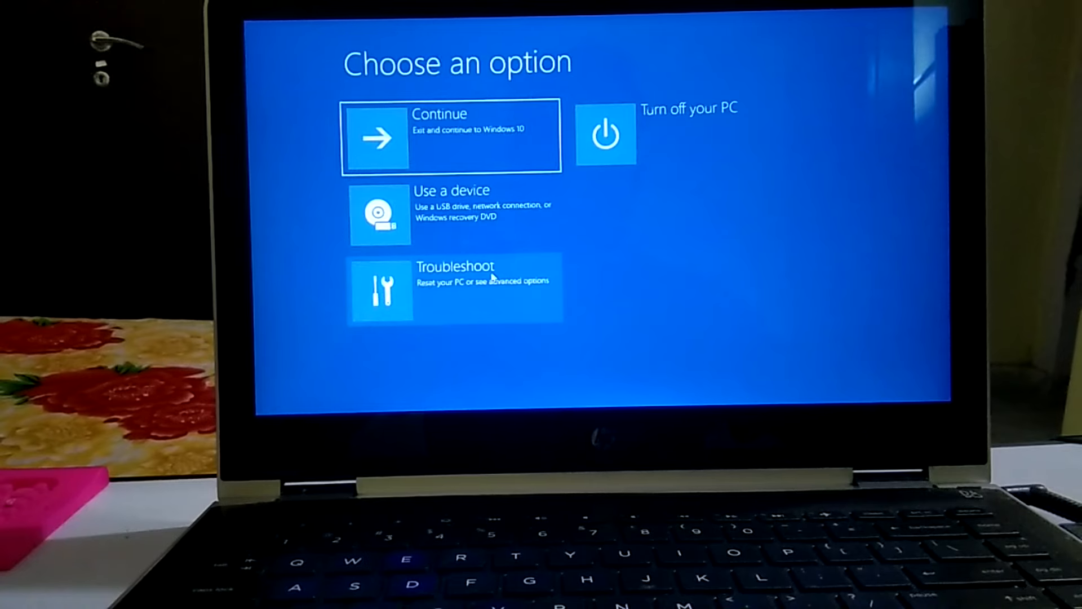
Go to Troubleshoot, then Advanced options
{"action": "left_click", "coordinate": [455, 286]}
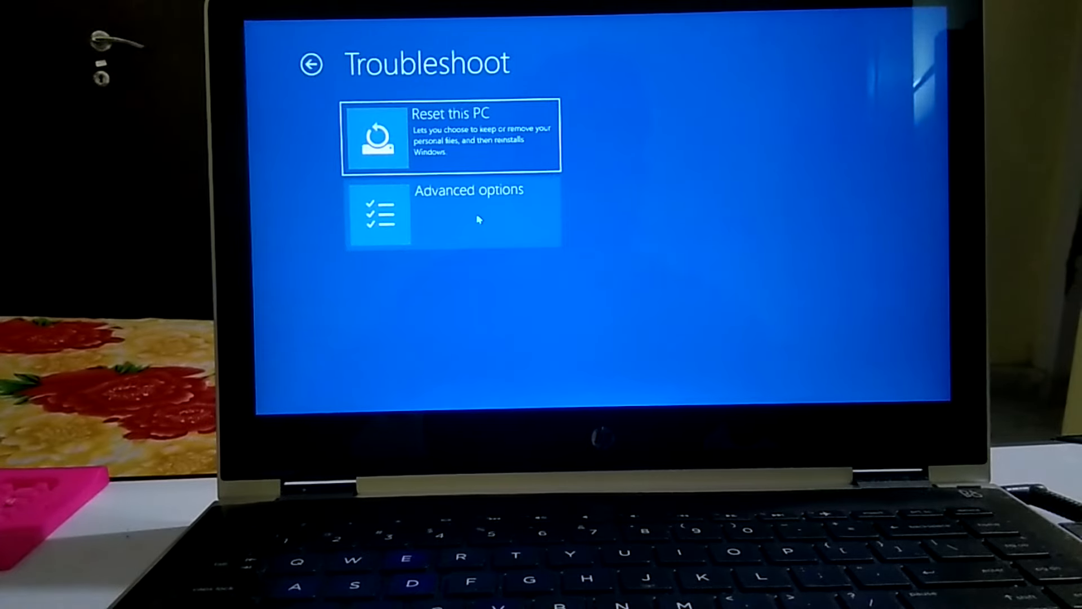
{"action": "left_click", "coordinate": [452, 216]}
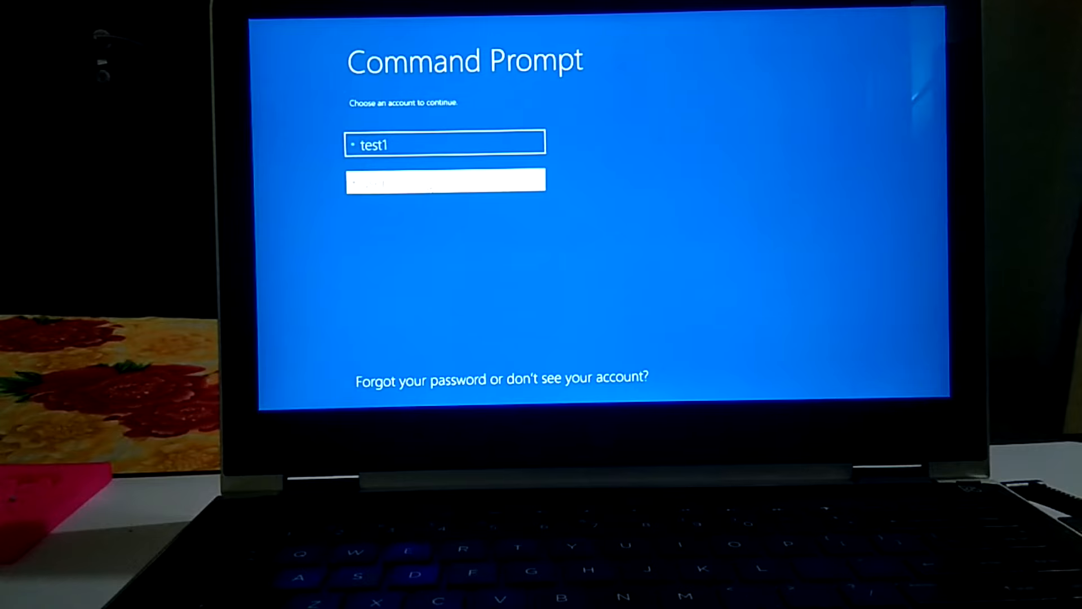
Choose the account and enter its password to open the recovery Command Prompt
{"action": "left_click", "coordinate": [446, 143]}
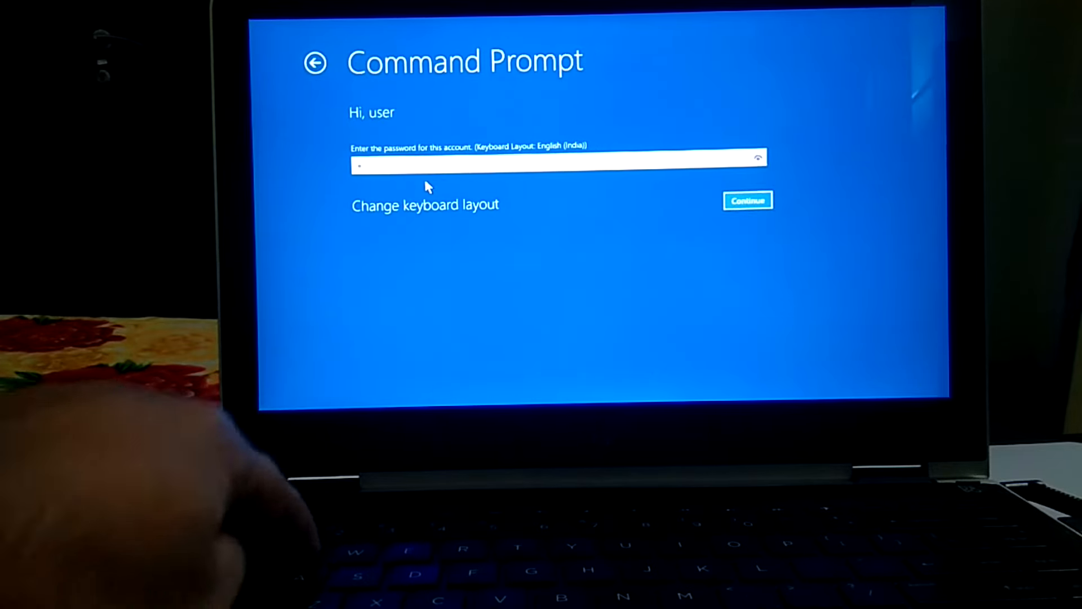
{"action": "type", "text": "password"}
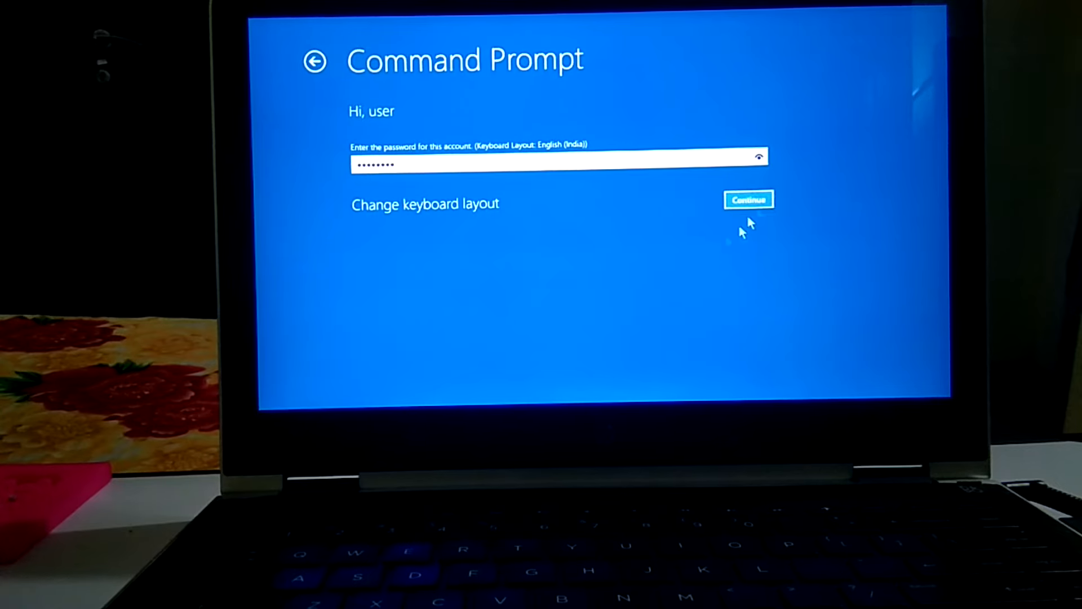
{"action": "left_click", "coordinate": [747, 199]}
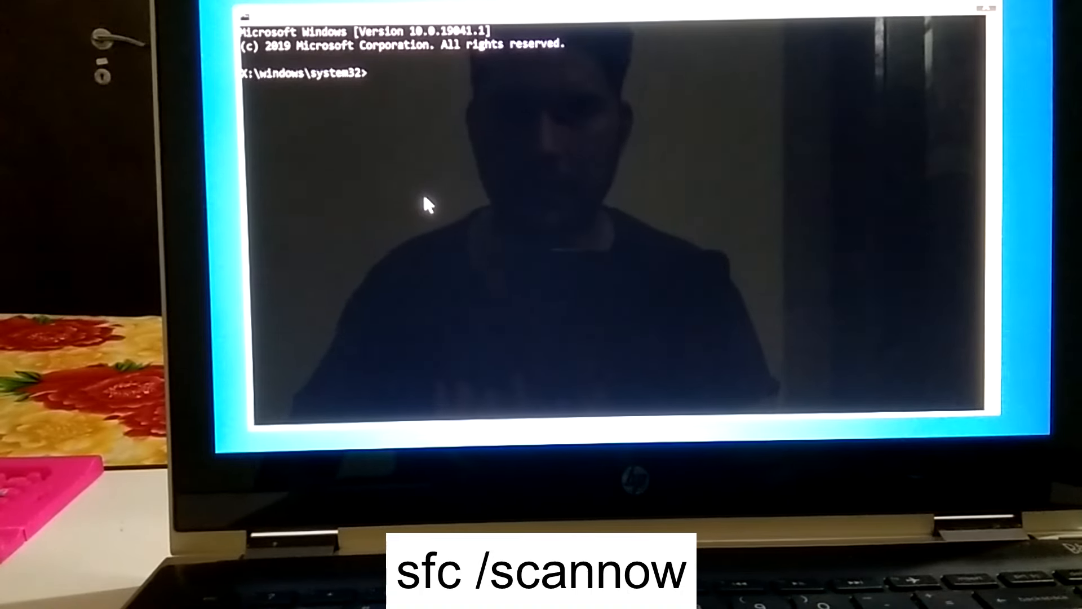
Type and run sfc /scannow
{"action": "type", "text": "sf"}
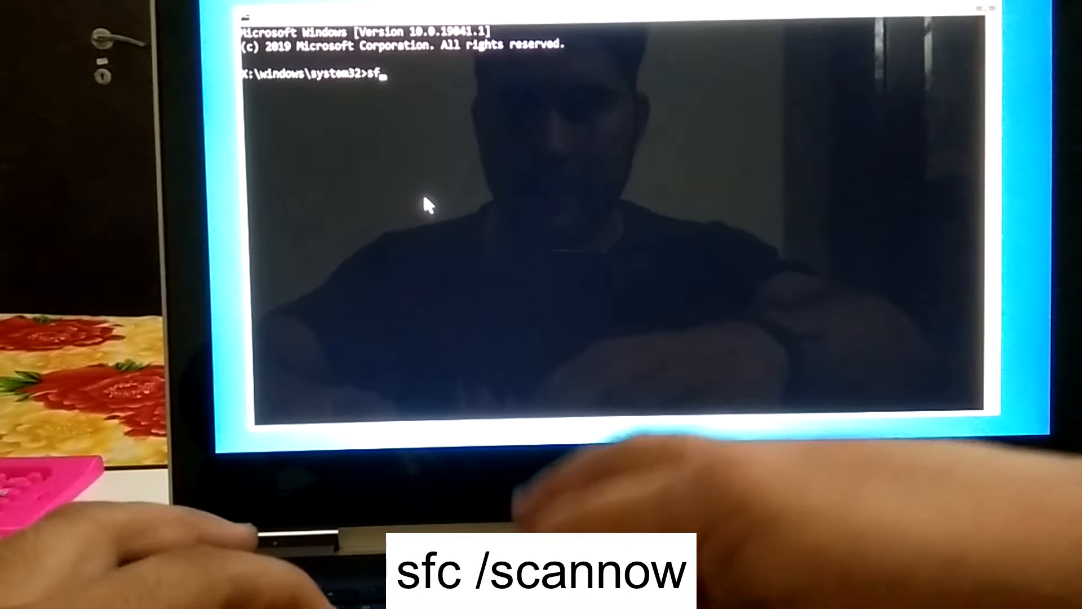
{"action": "type", "text": "c"}
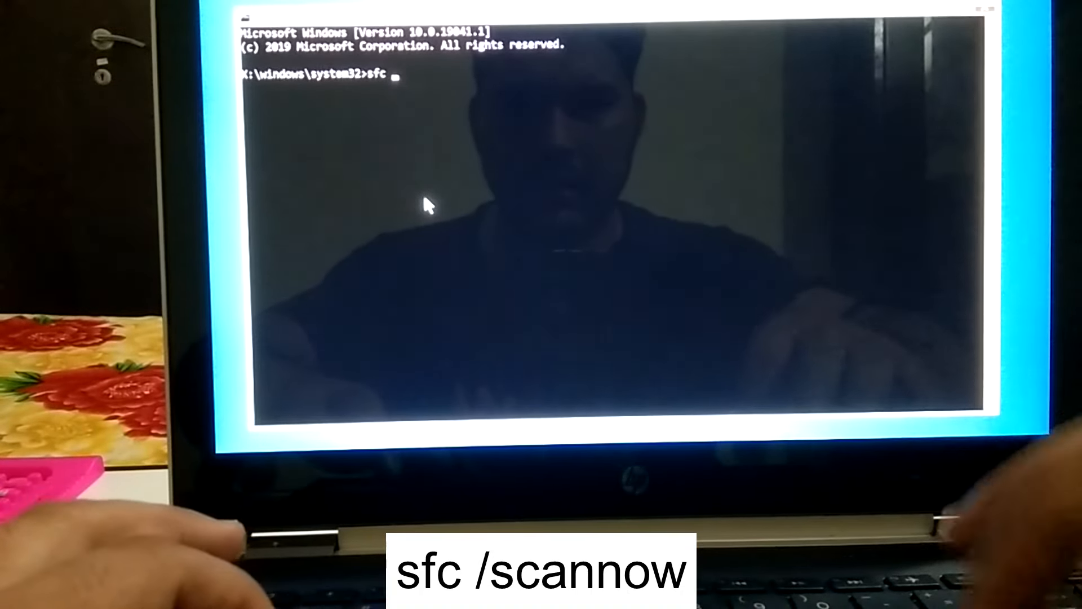
{"action": "type", "text": "/sc"}
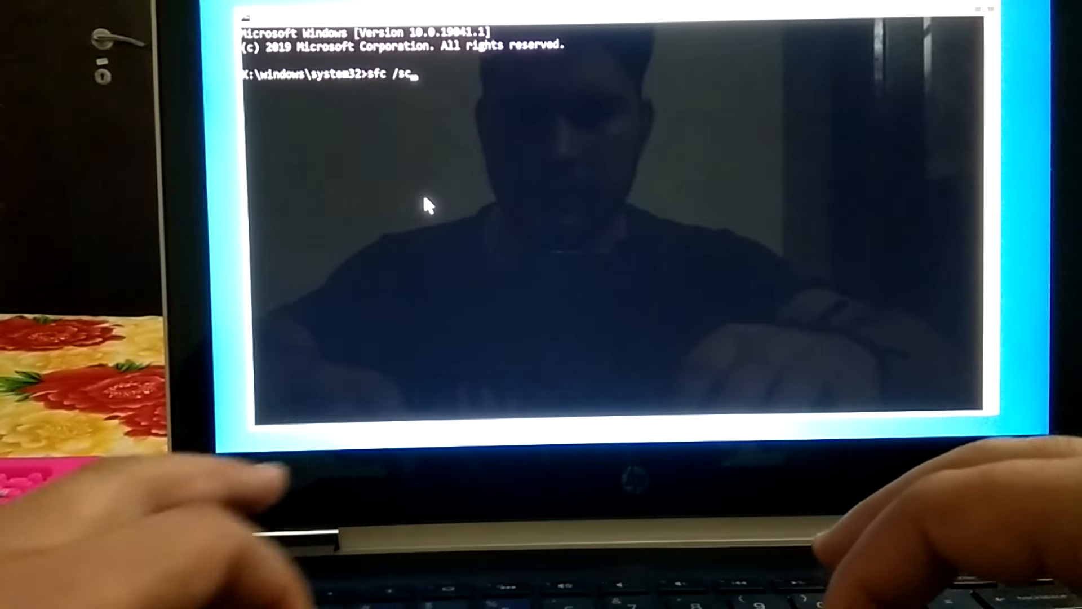
{"action": "type", "text": "anno"}
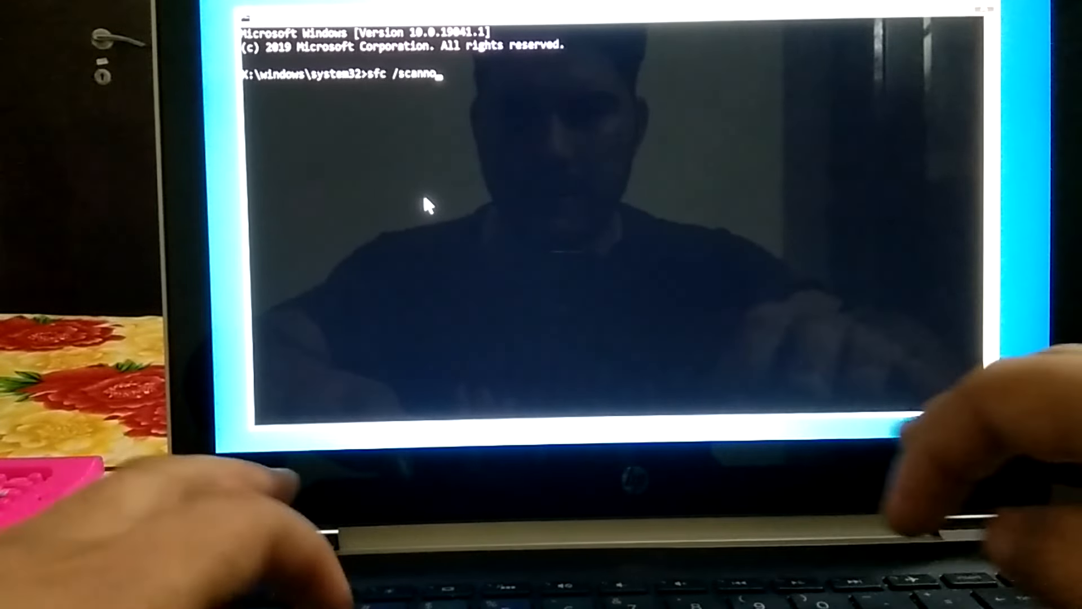
{"action": "type", "text": "w"}
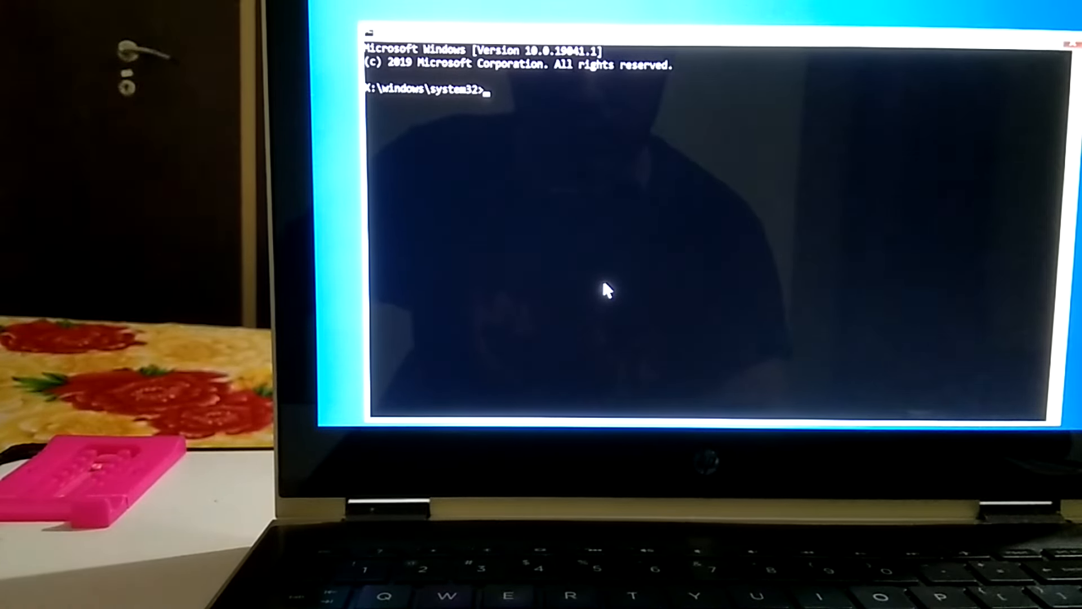
Enter chkdsk c: /f and run it on drive C
{"action": "type", "text": "chkdsk c: /f"}
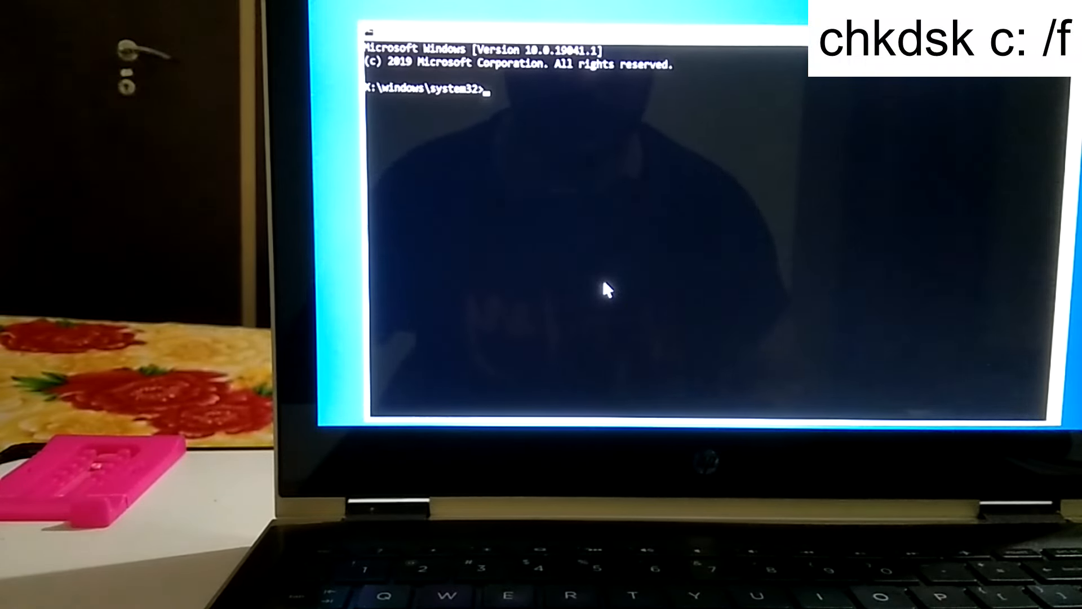
{"action": "type", "text": "ch"}
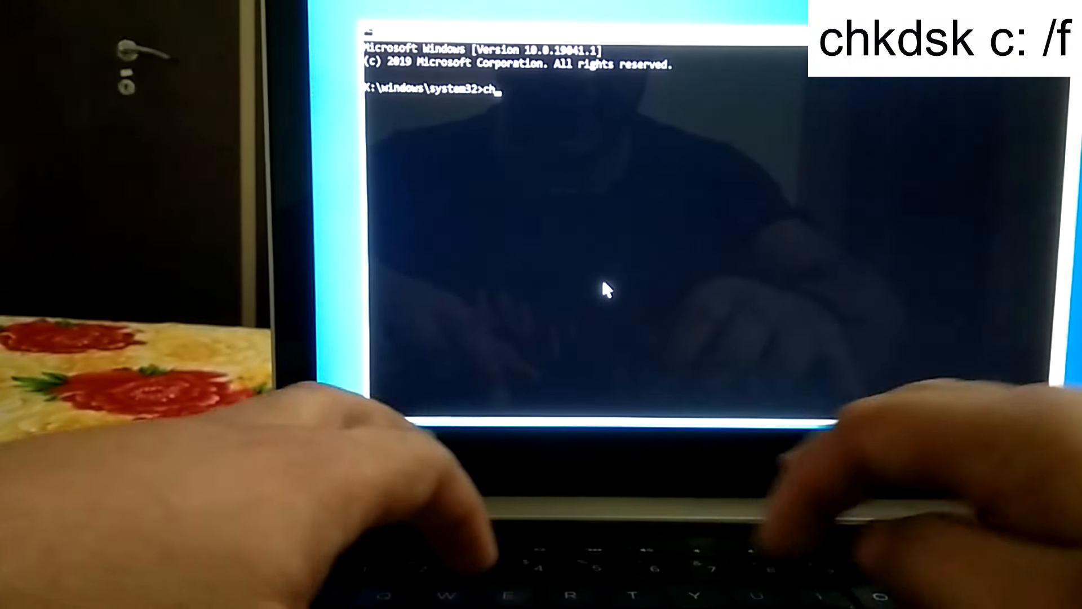
{"action": "type", "text": "kds"}
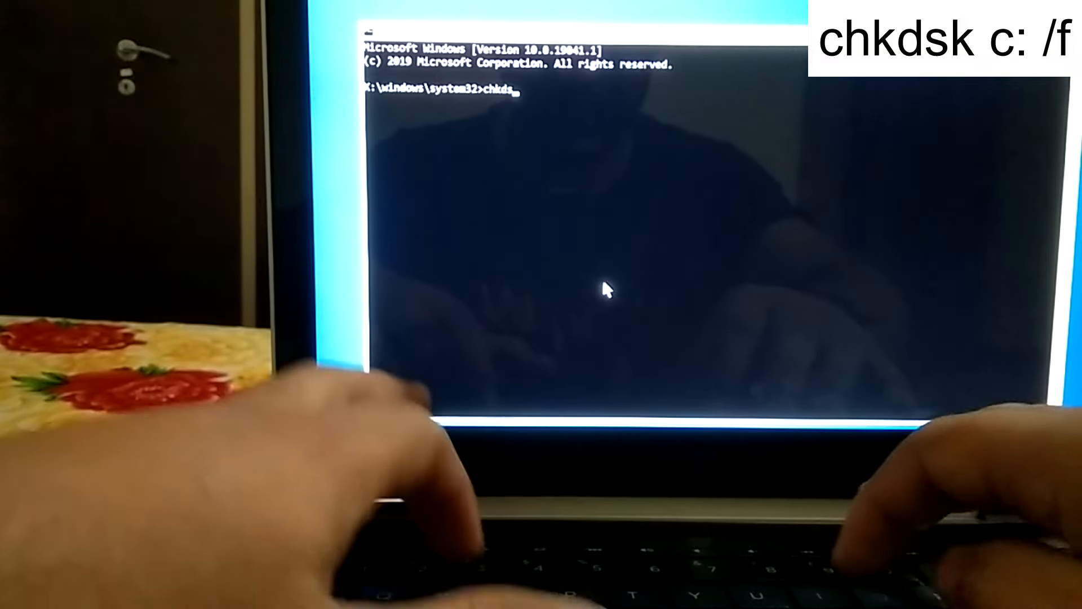
{"action": "type", "text": "k"}
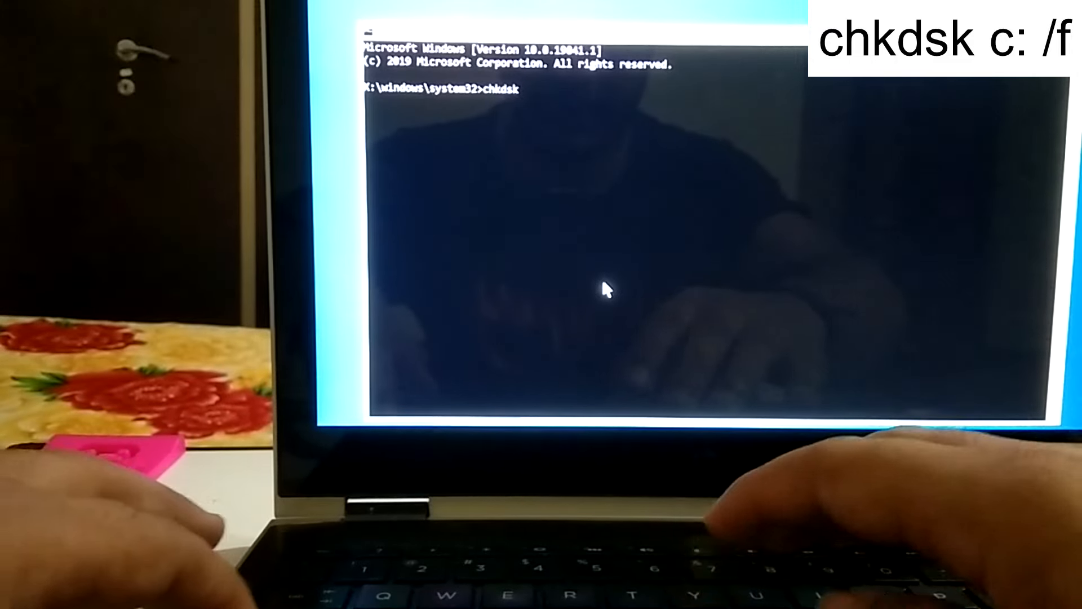
{"action": "type", "text": "c:"}
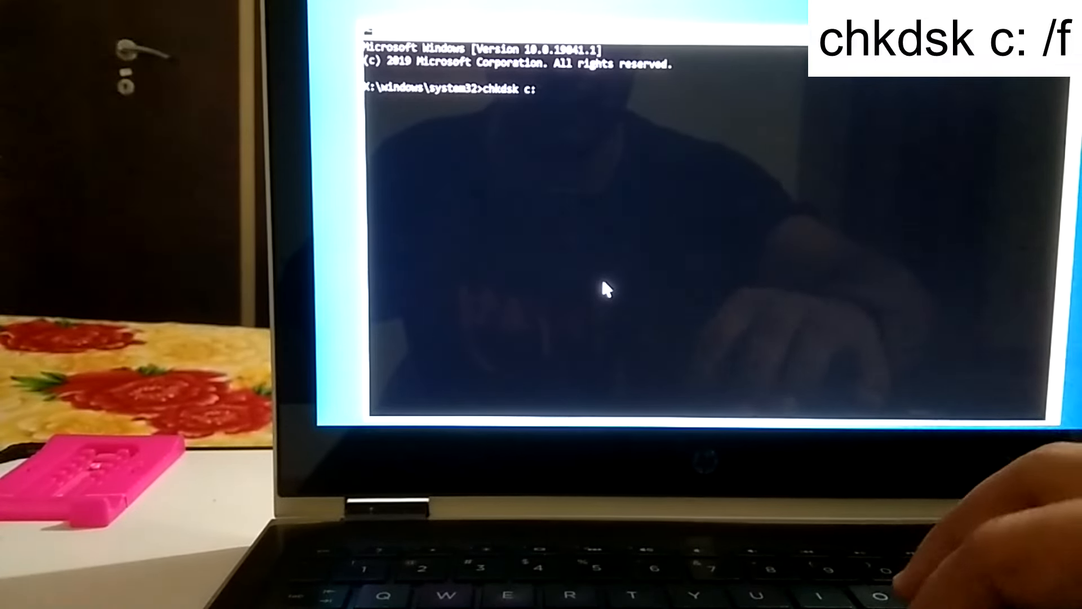
{"action": "type", "text": "/f"}
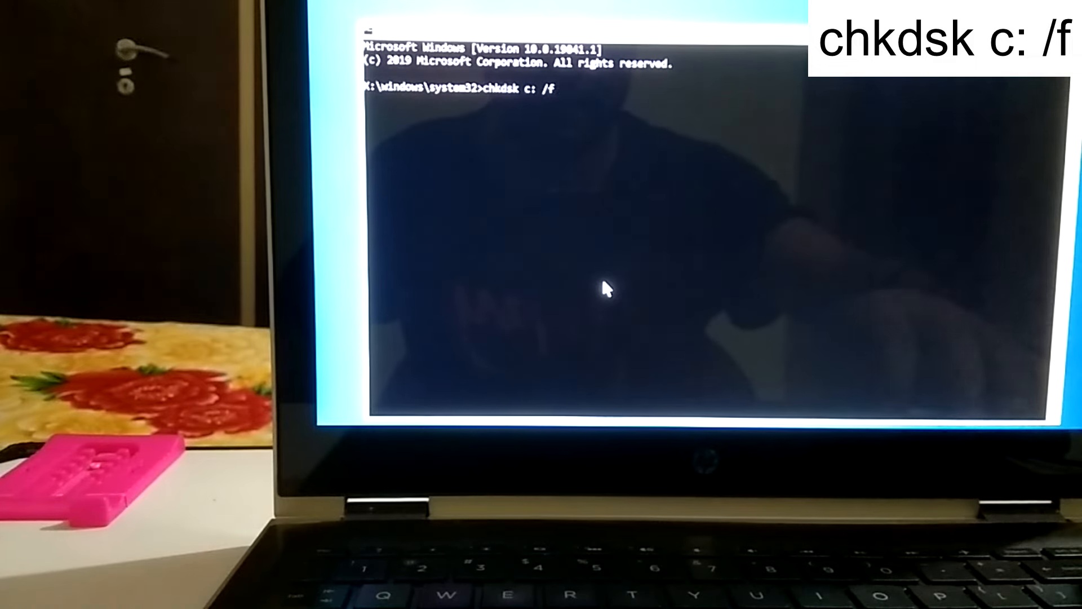
{"action": "key", "text": "enter"}
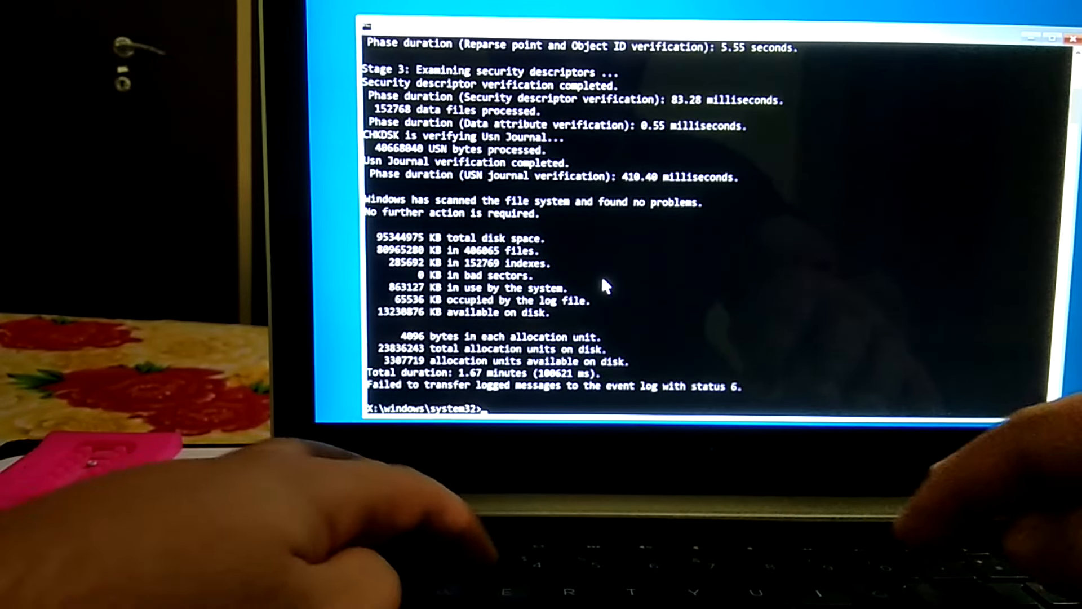
After chkdsk finishes, type exit to leave Command Prompt
{"action": "type", "text": "ex"}
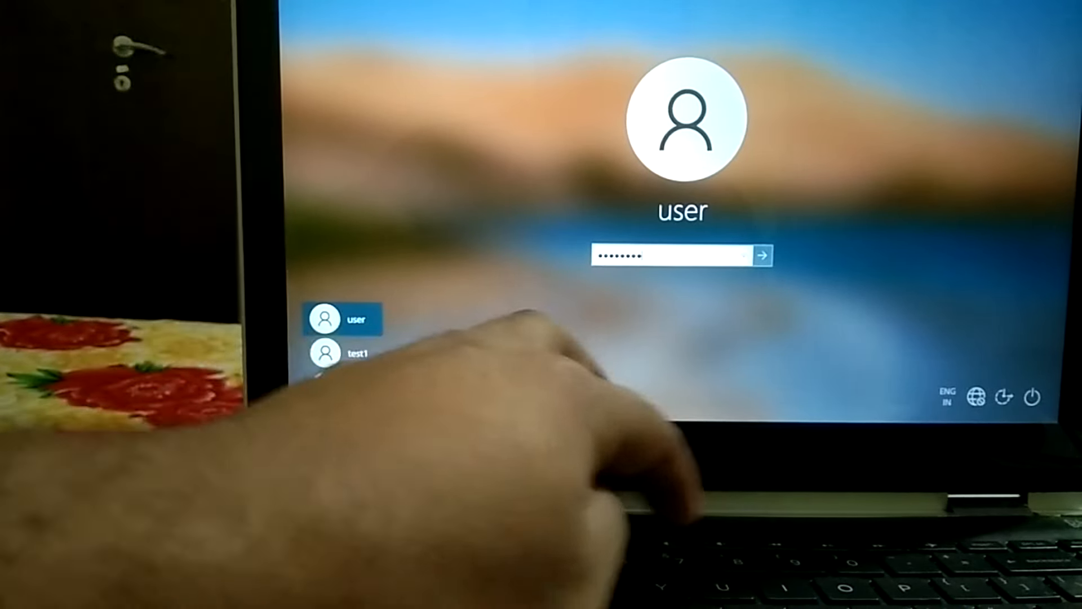
Submit the entered password with the arrow button
{"action": "left_click", "coordinate": [762, 255]}
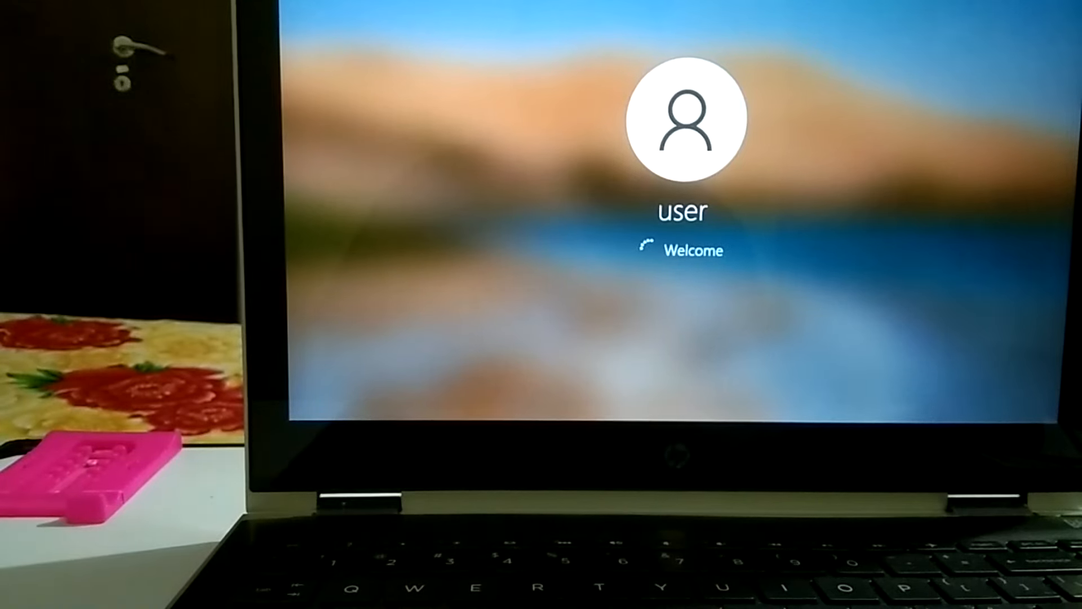